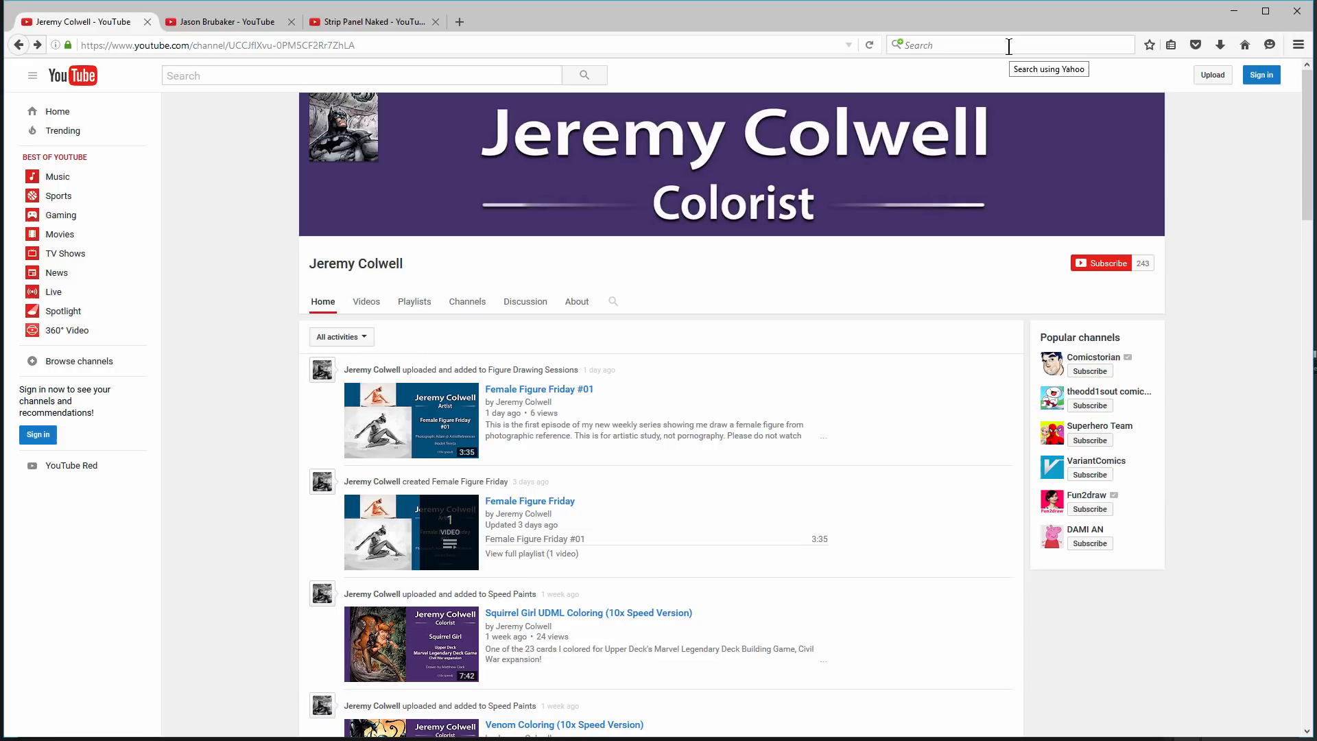
mouse_move(685, 251)
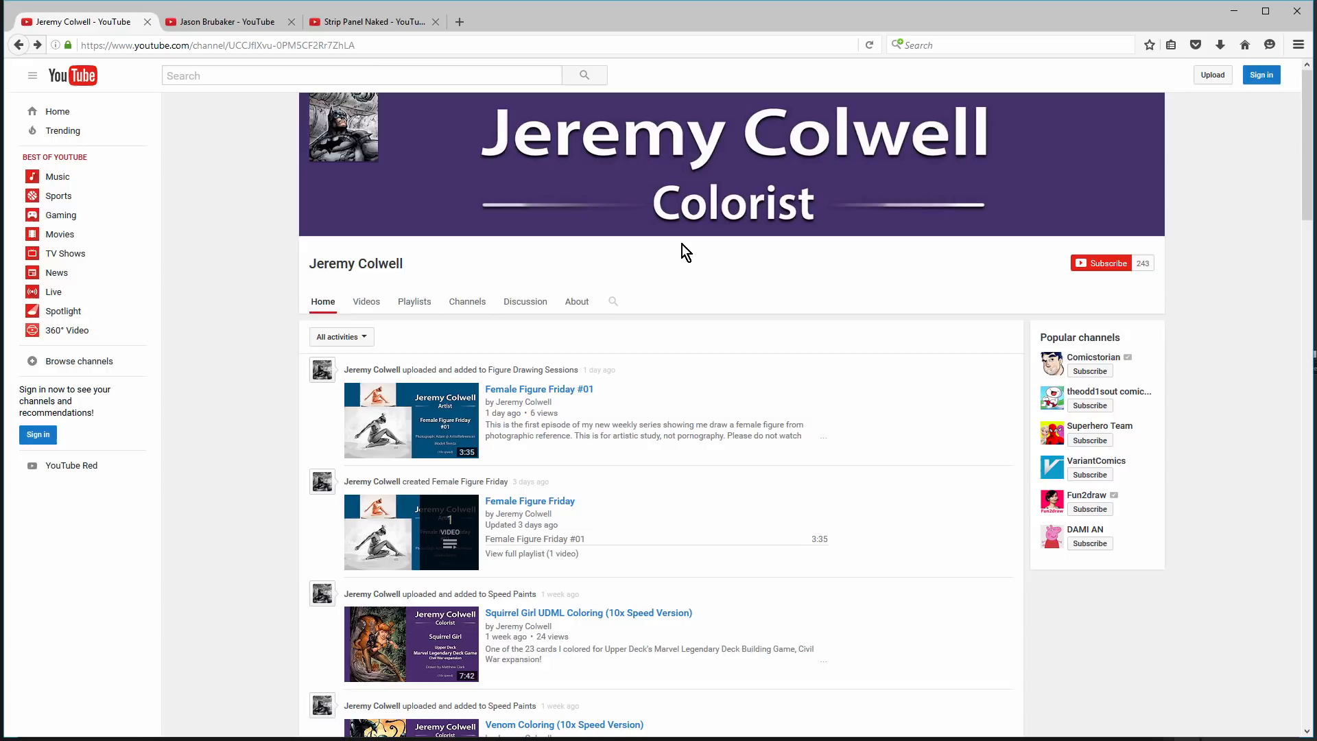
mouse_move(1112, 201)
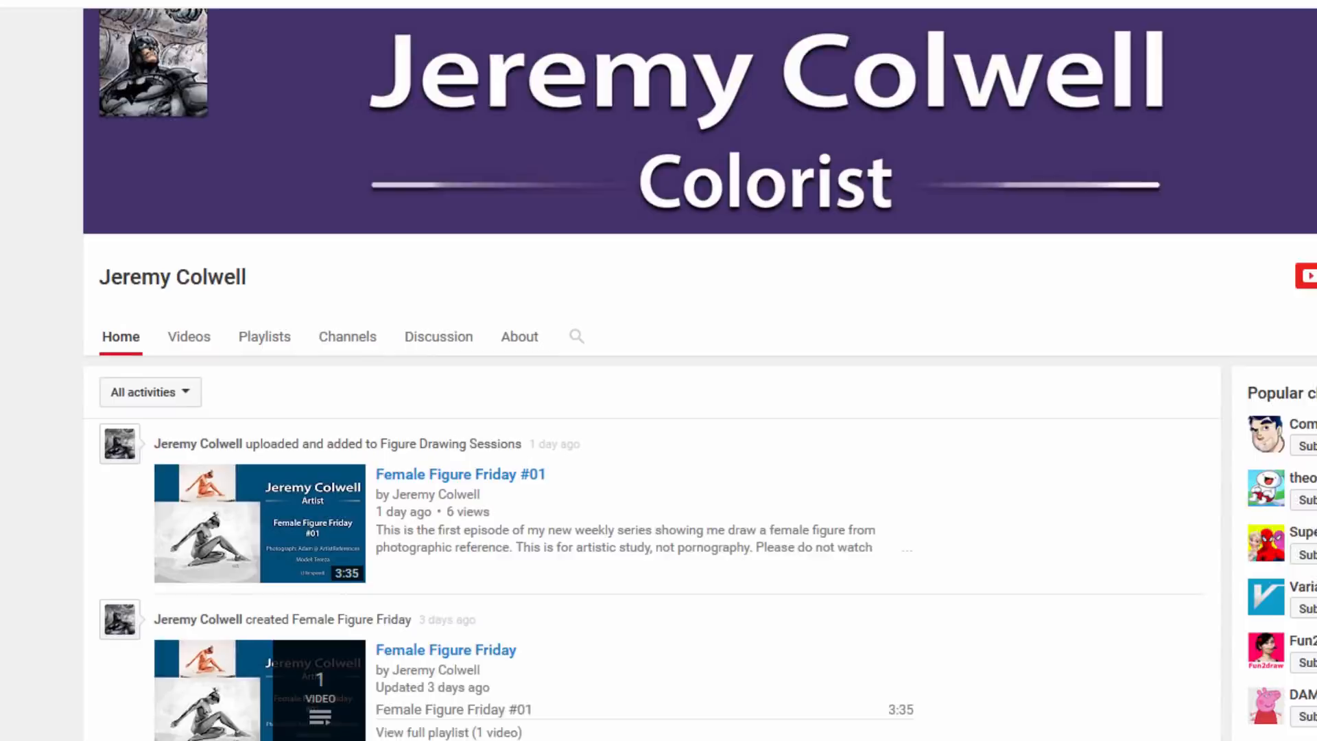
Step: Scroll through Jeremy Colwell's coloring feed, then switch to Jason Brubaker's Coffee Table Comics tab
scroll("down", 3)
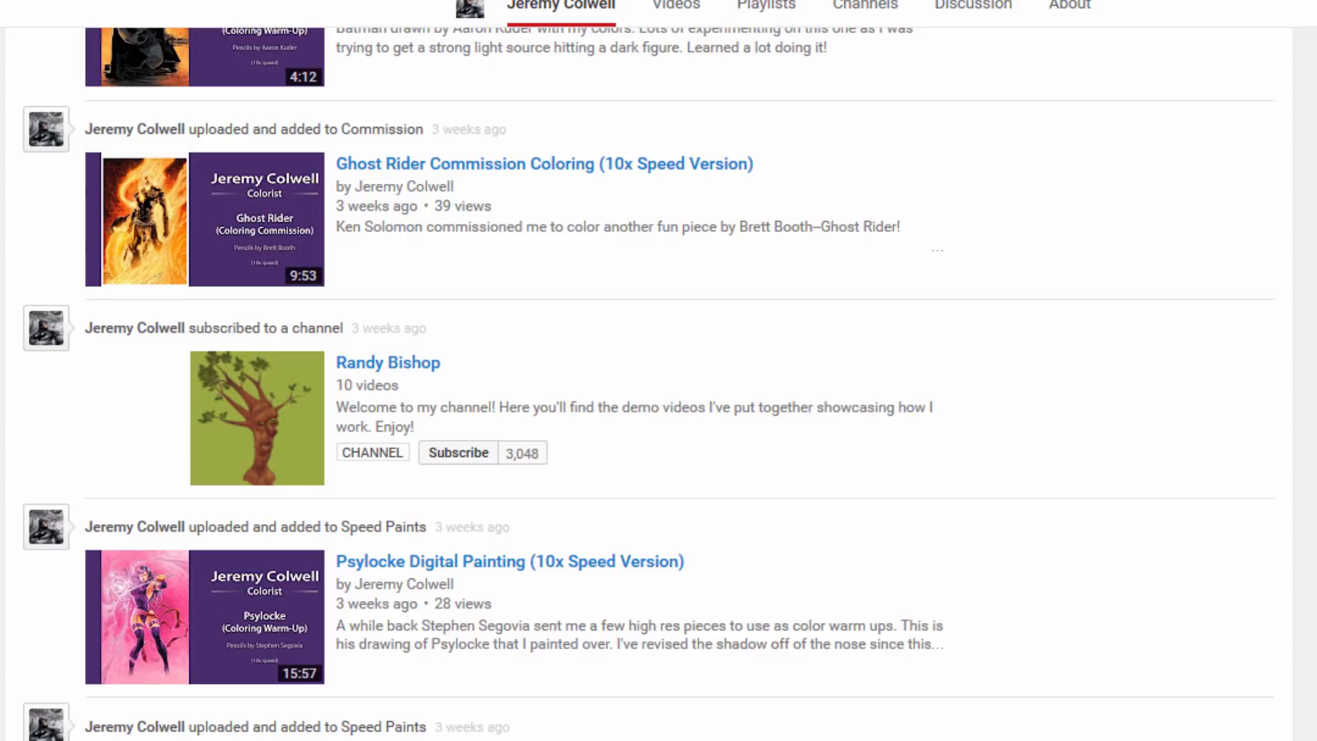
scroll("down", 3)
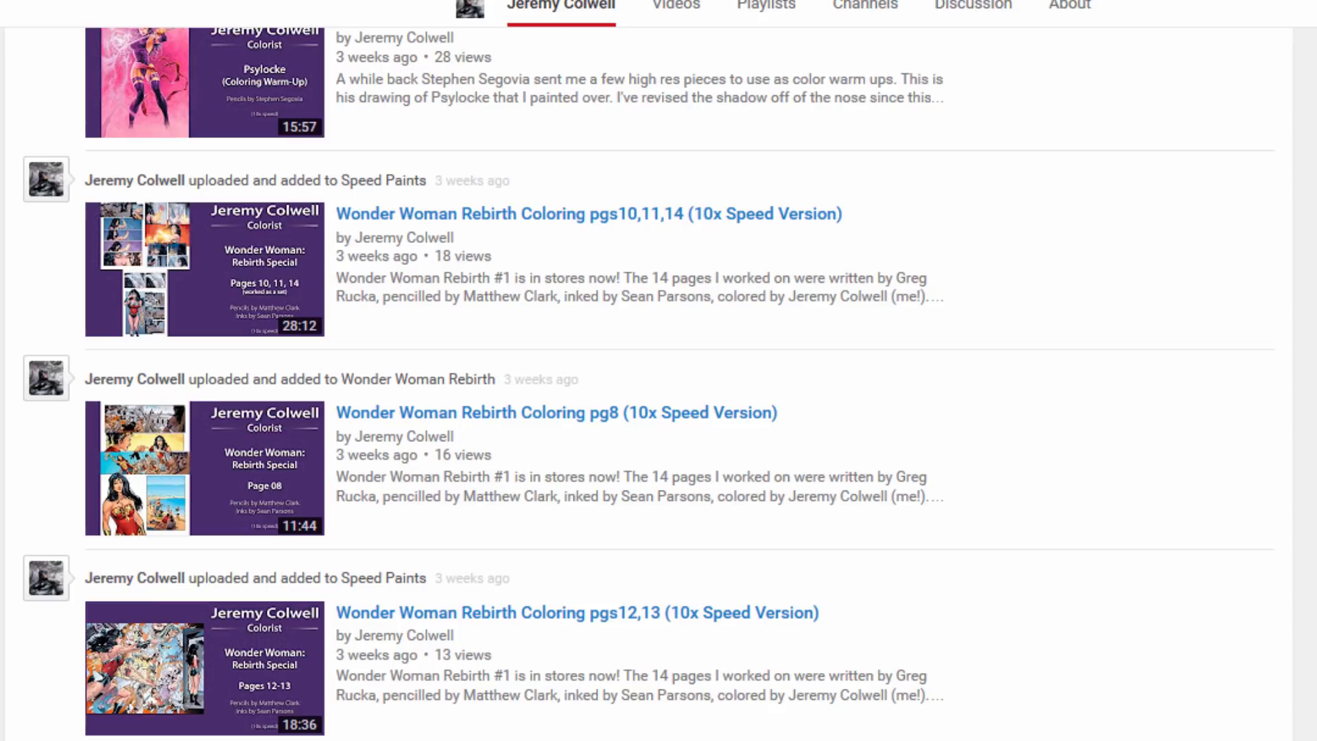
scroll("down", 3)
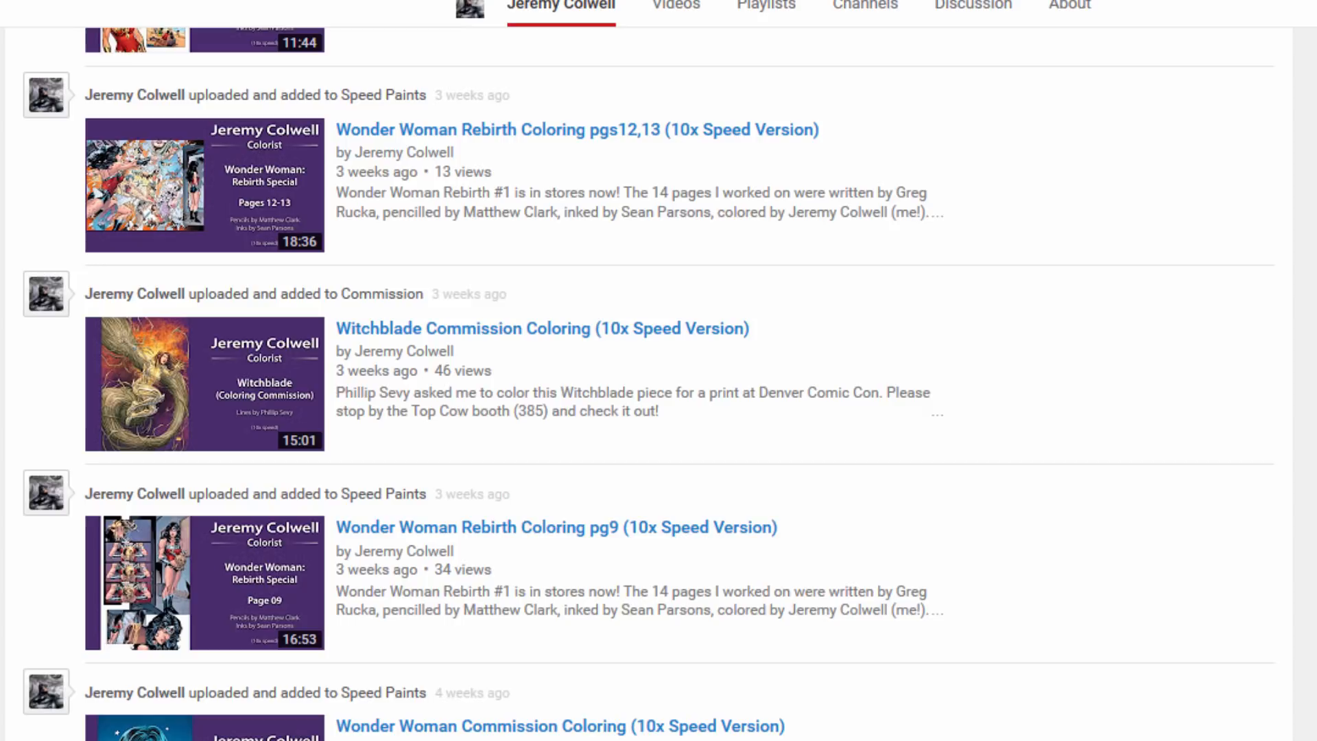
left_click(205, 21)
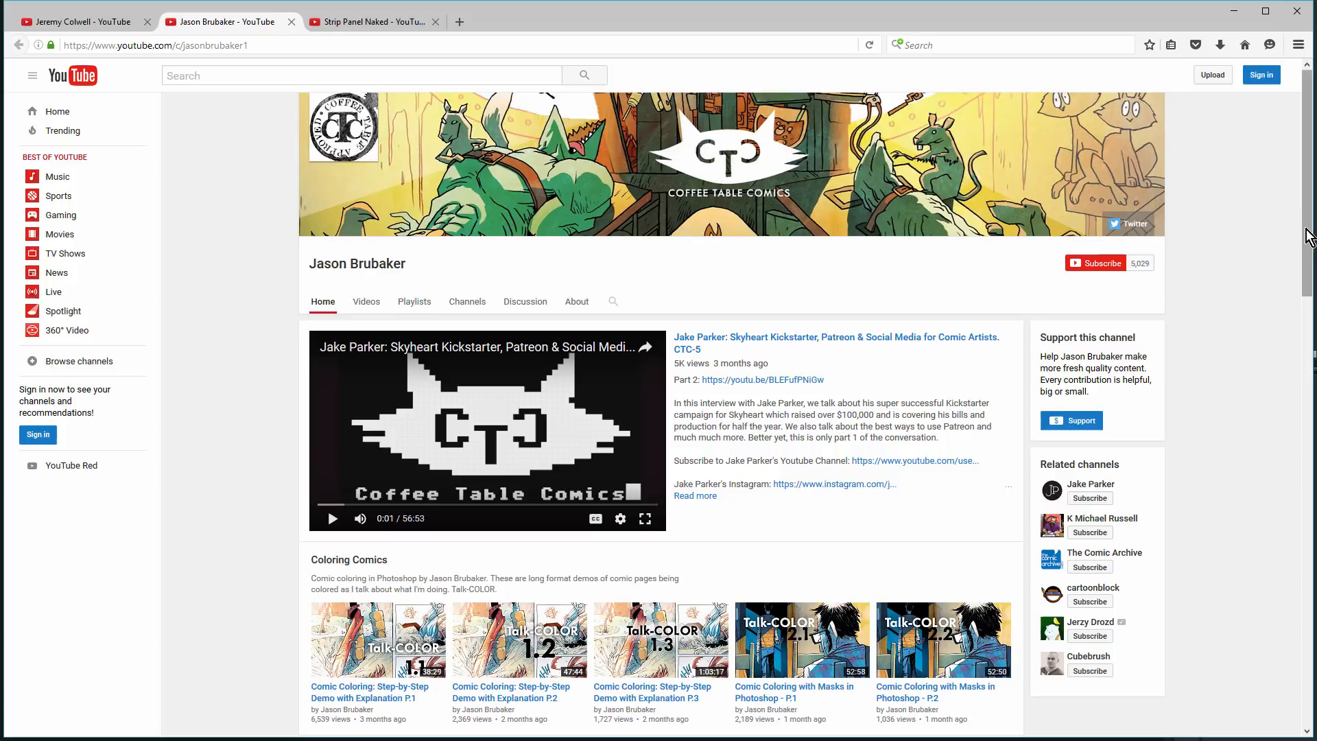
Step: Play 'Comic Coloring with Masks in Photoshop - P.1' from the Coloring Comics shelf
scroll("down", 3)
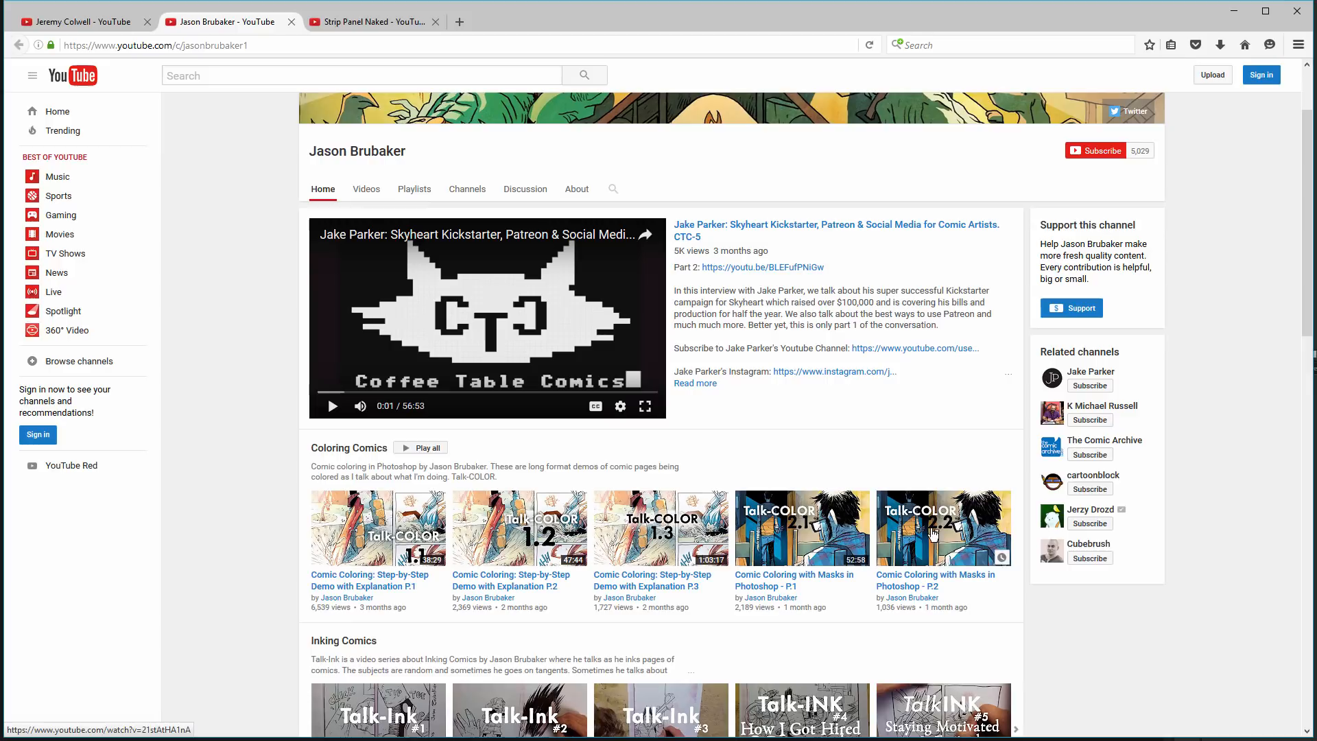
left_click(800, 527)
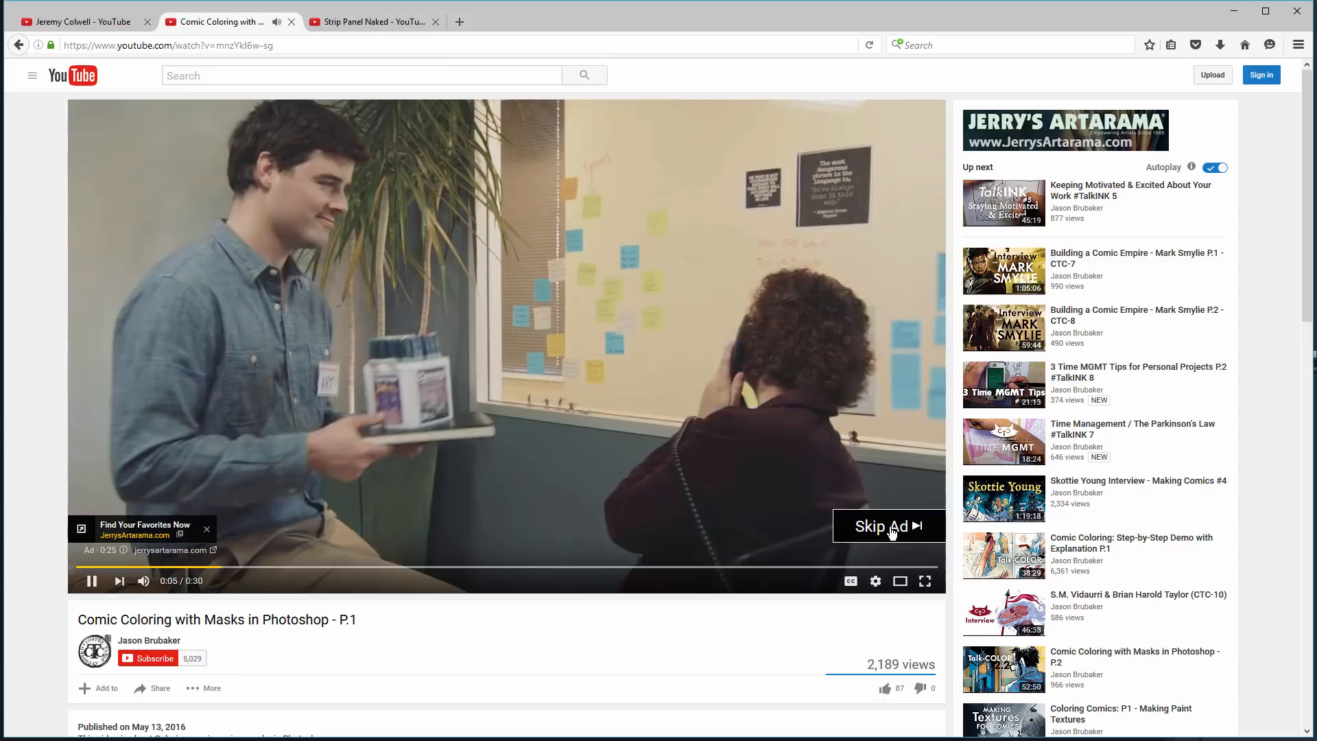
Step: Skip the pre-roll ad, then switch to the Strip Panel Naked channel tab
left_click(883, 526)
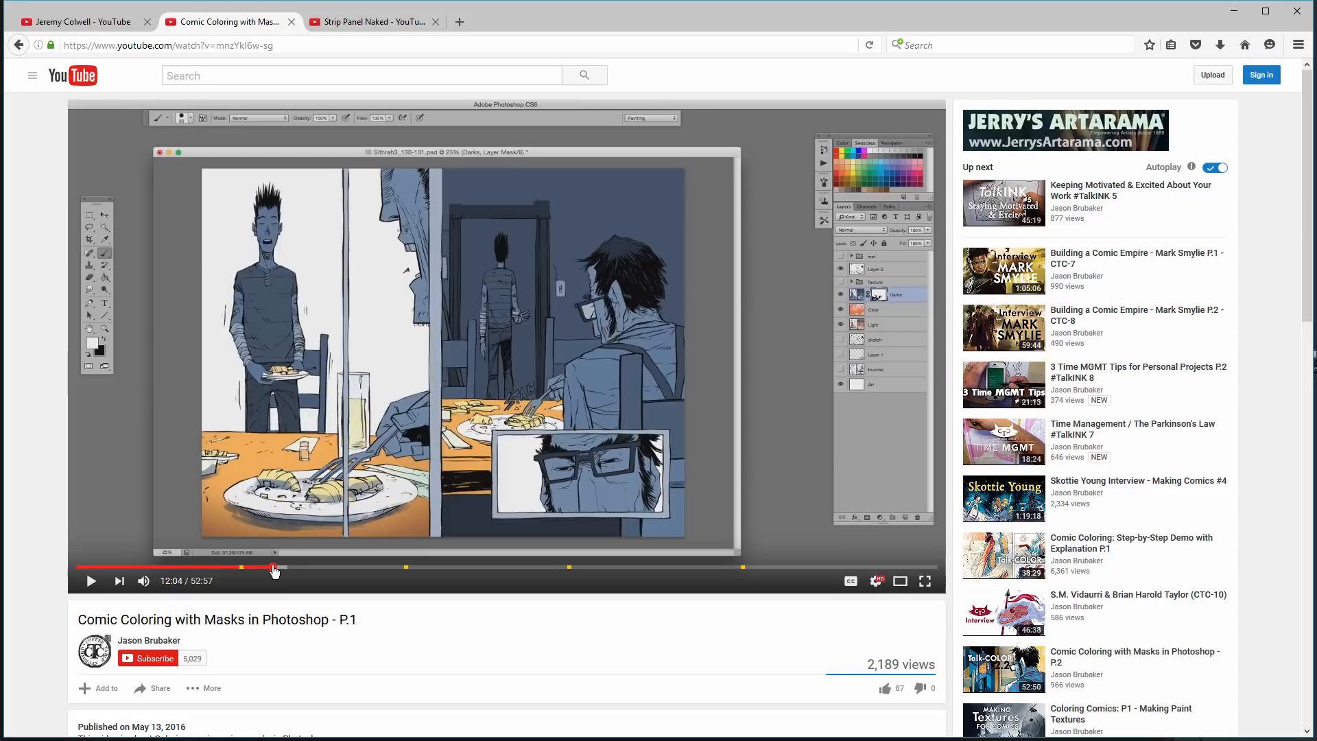
mouse_move(470, 513)
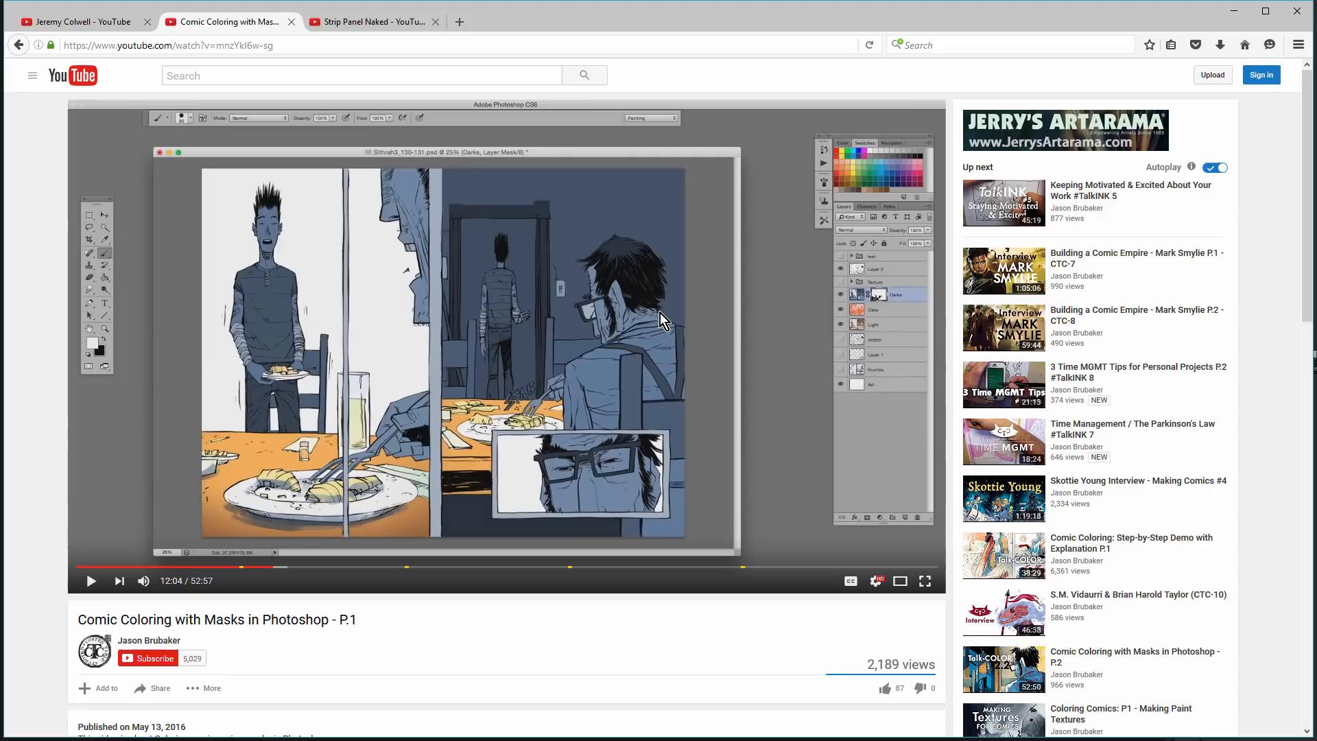
mouse_move(638, 288)
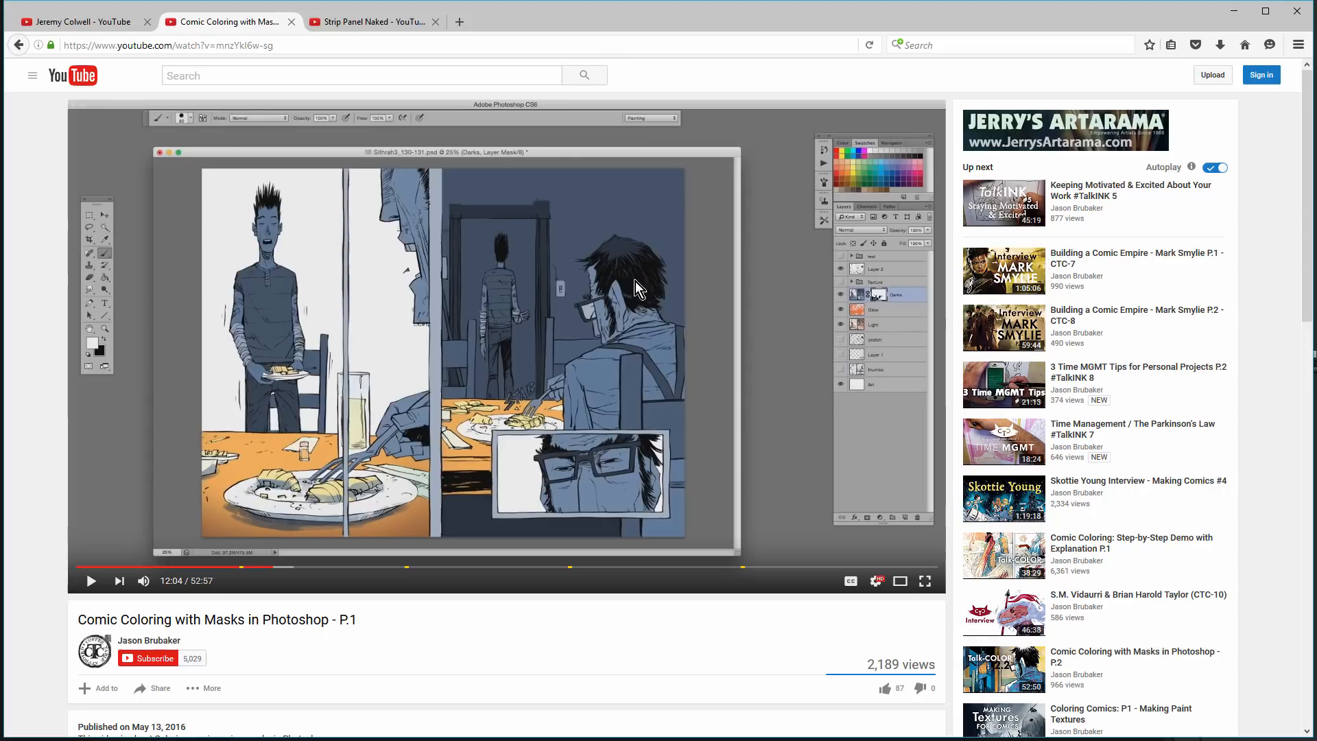
left_click(369, 22)
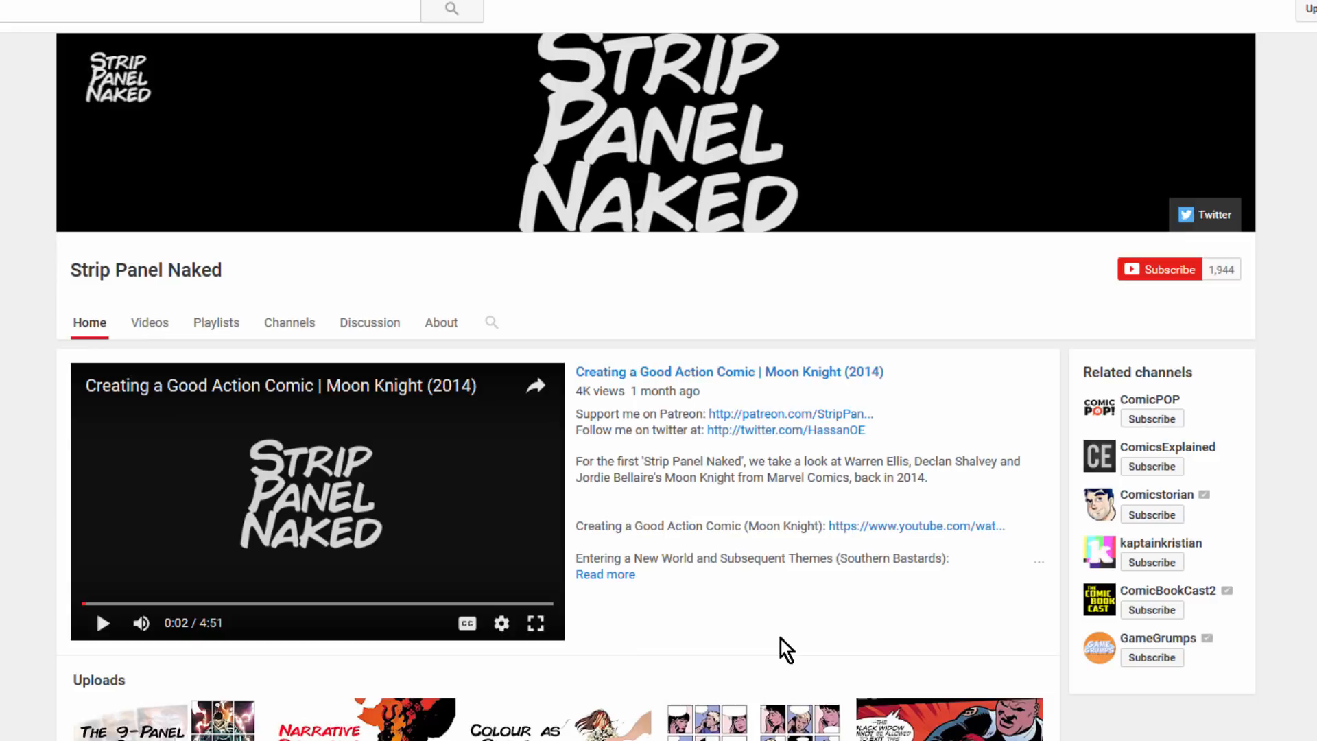
mouse_move(913, 645)
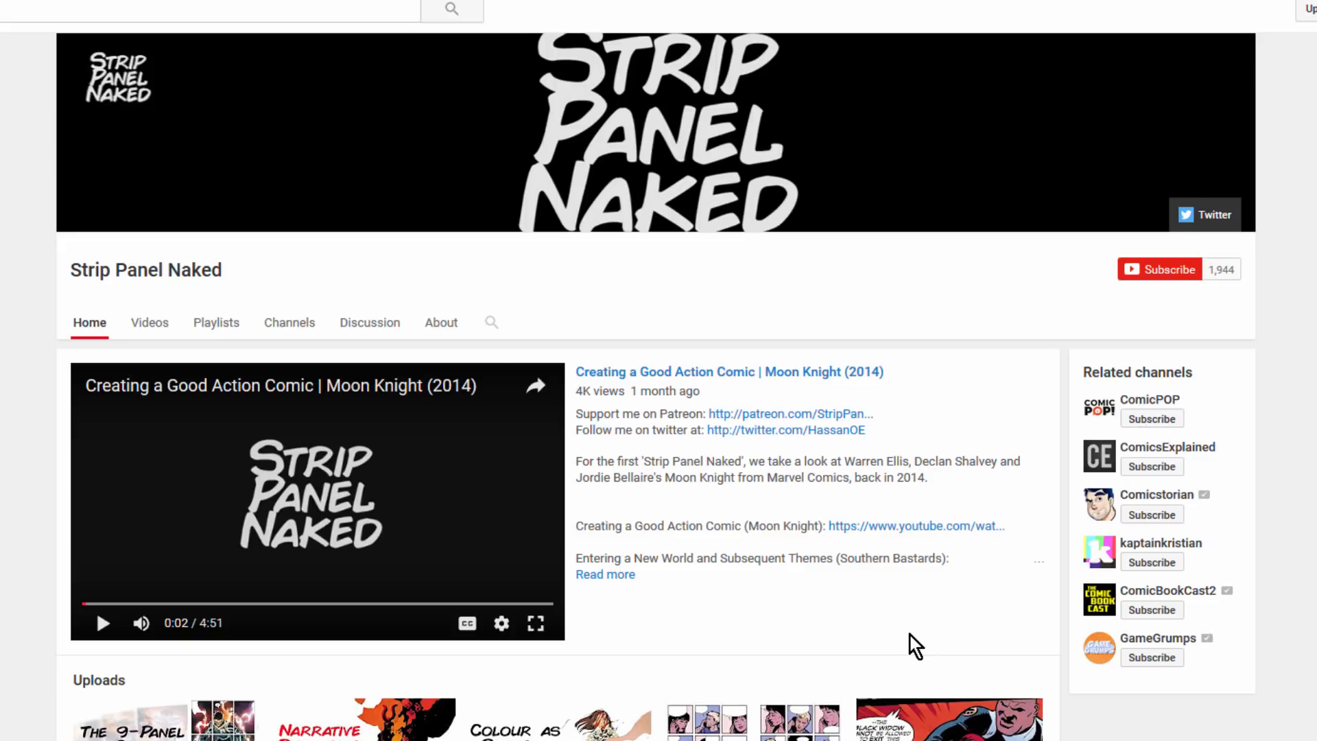
scroll("down", 3)
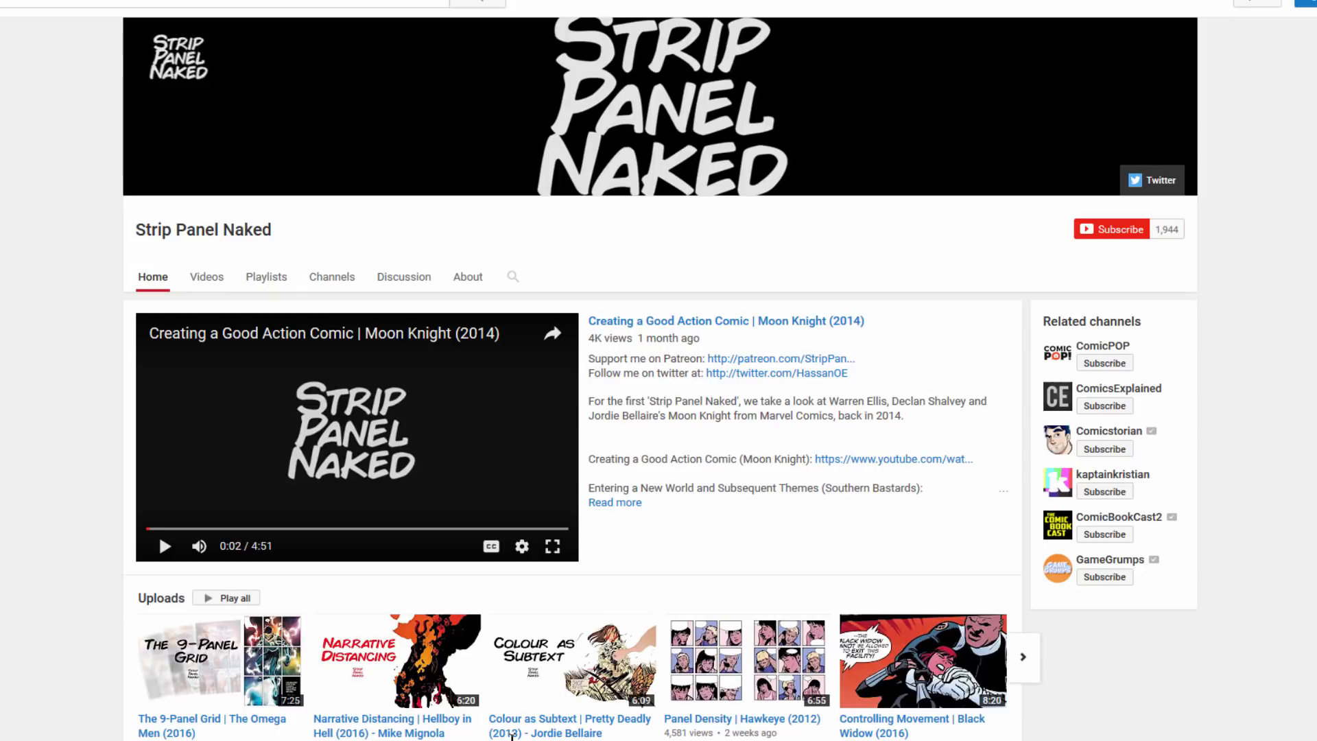
mouse_move(835, 646)
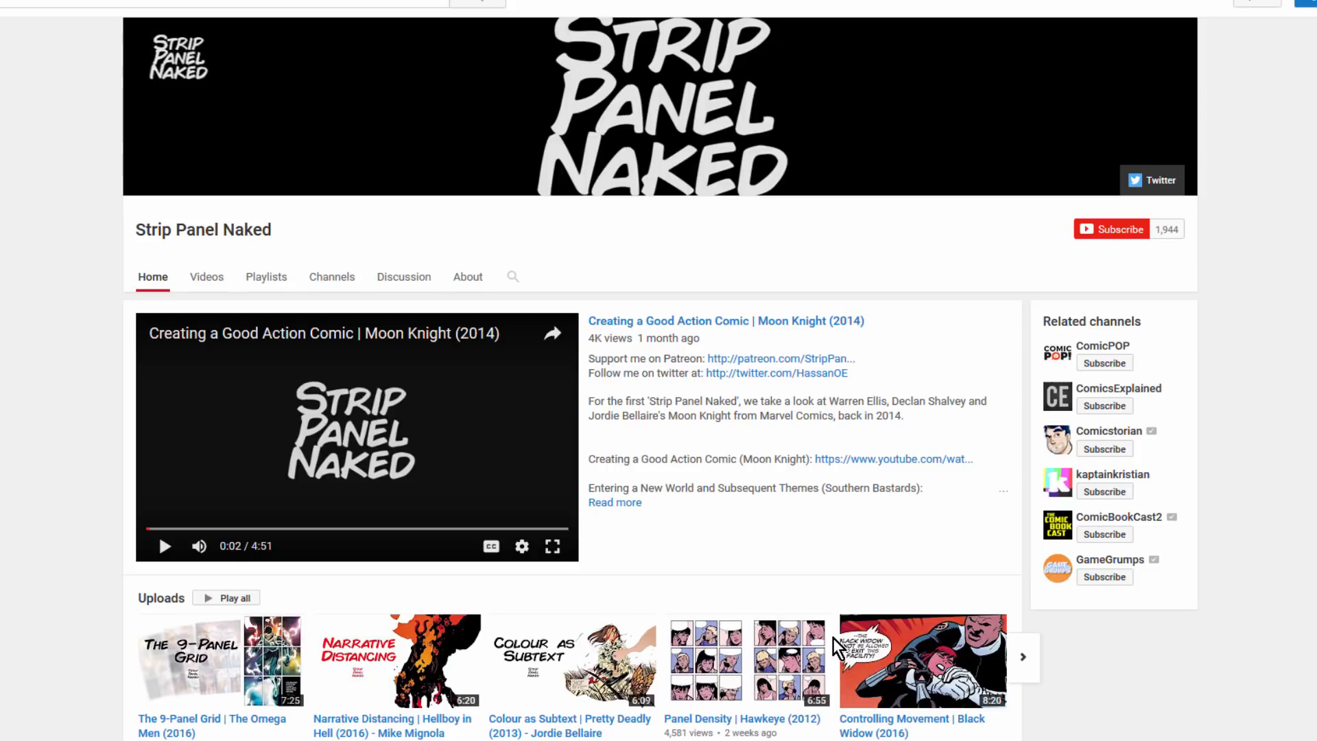
mouse_move(242, 663)
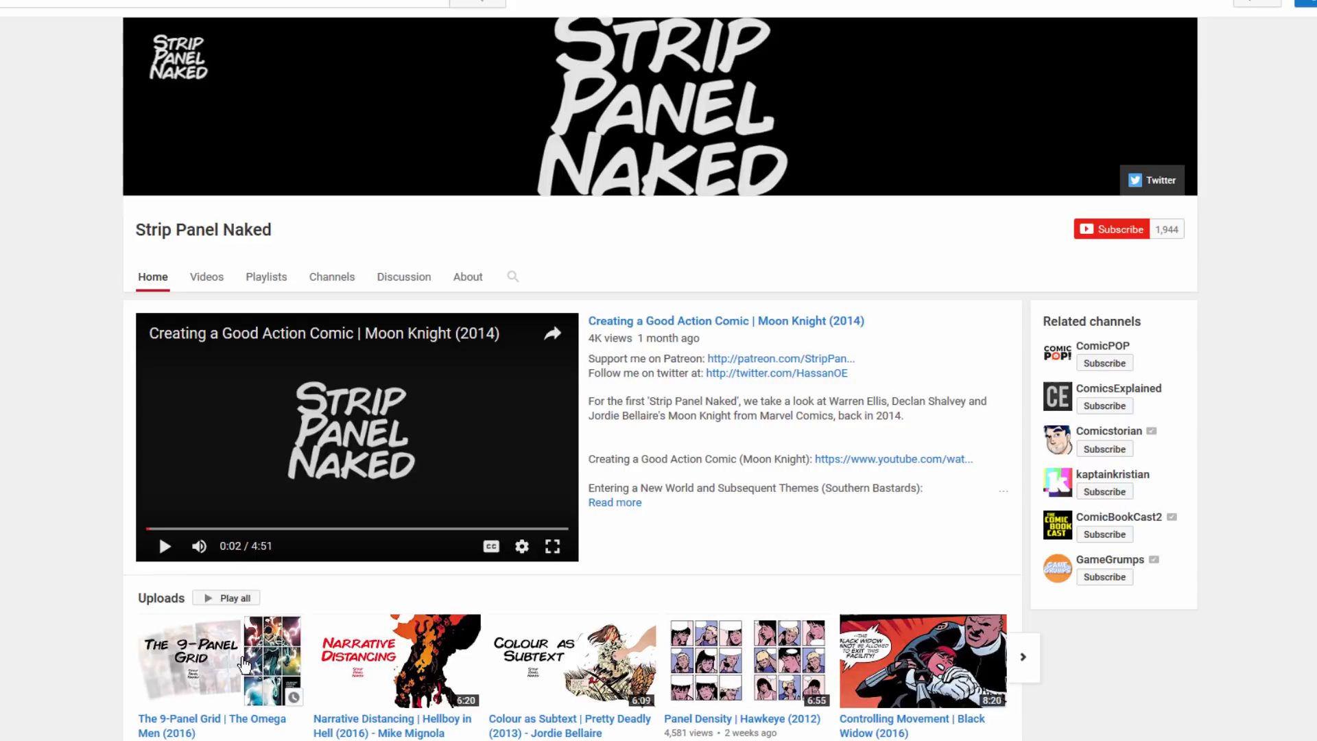
mouse_move(243, 655)
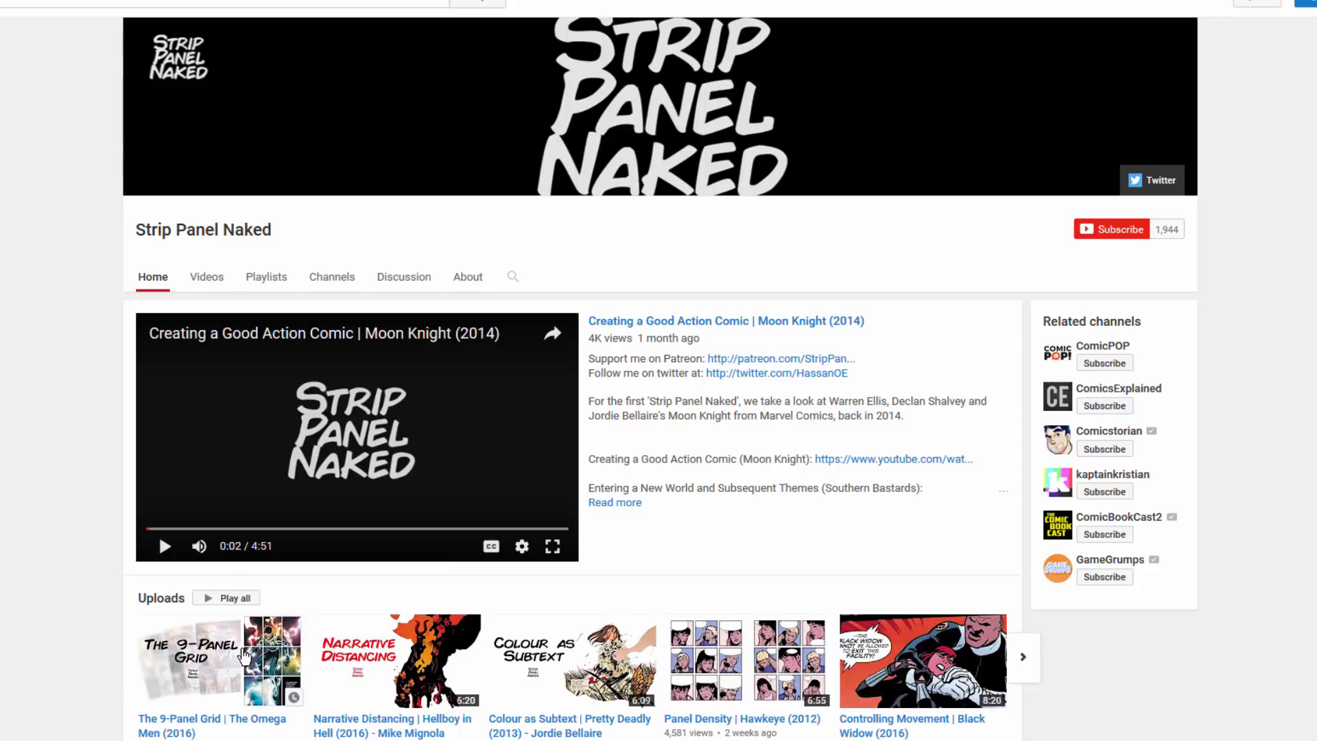